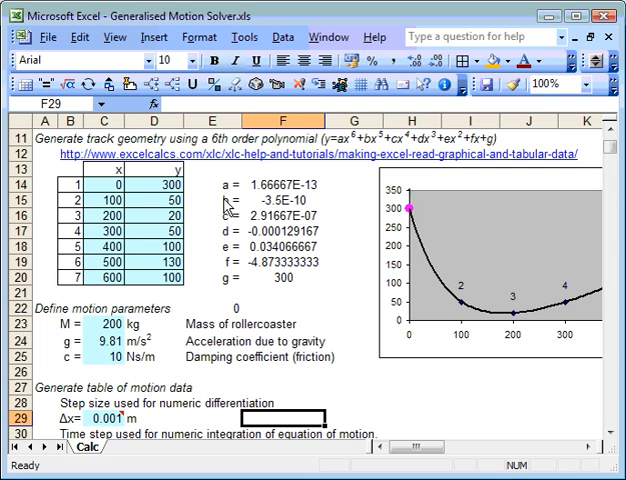
mouse_move(430, 262)
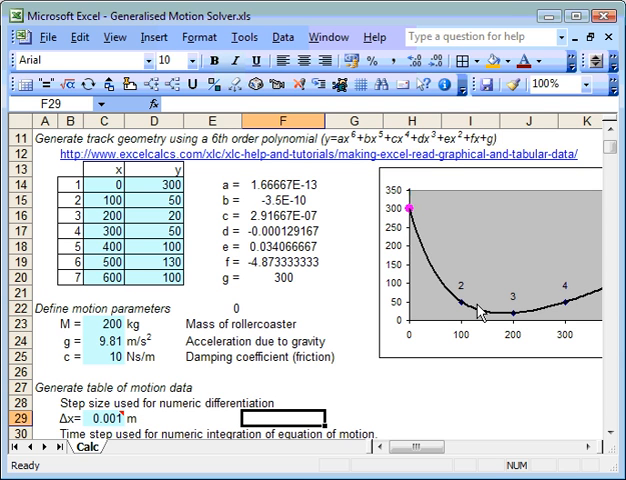
mouse_move(264, 196)
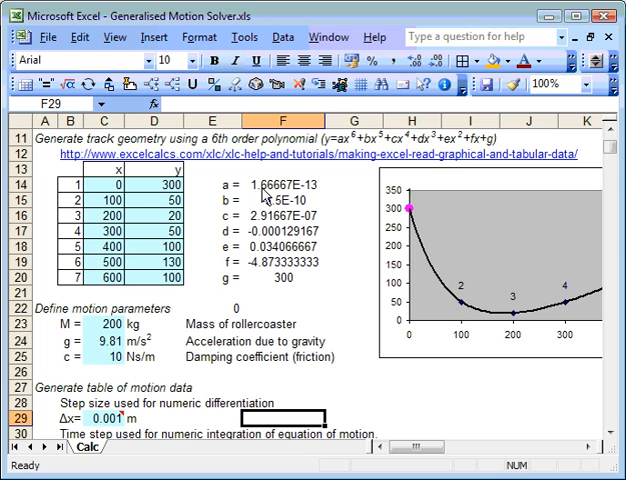
mouse_move(380, 192)
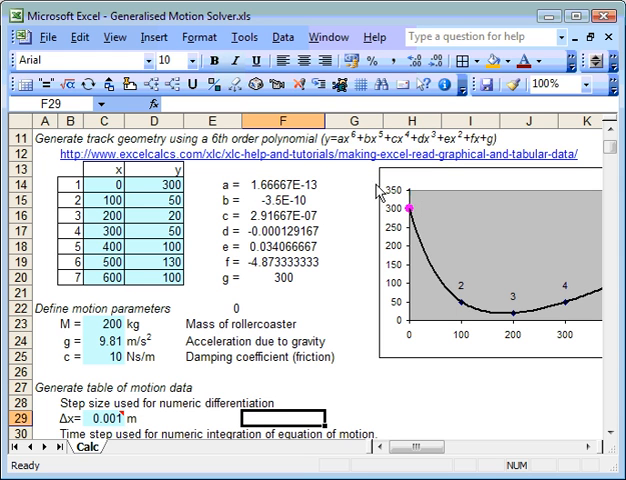
mouse_move(378, 192)
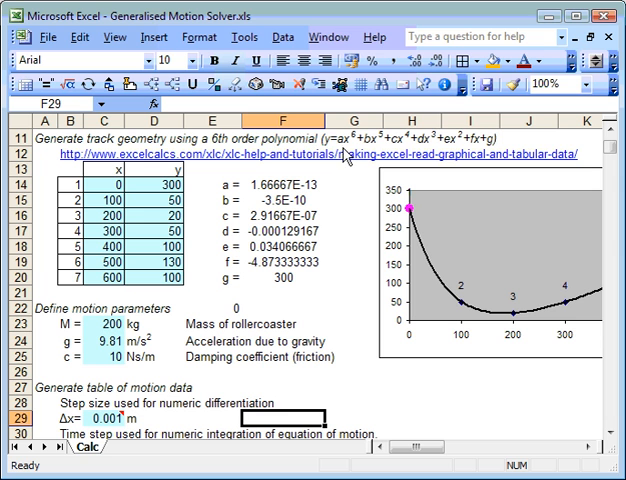
mouse_move(372, 156)
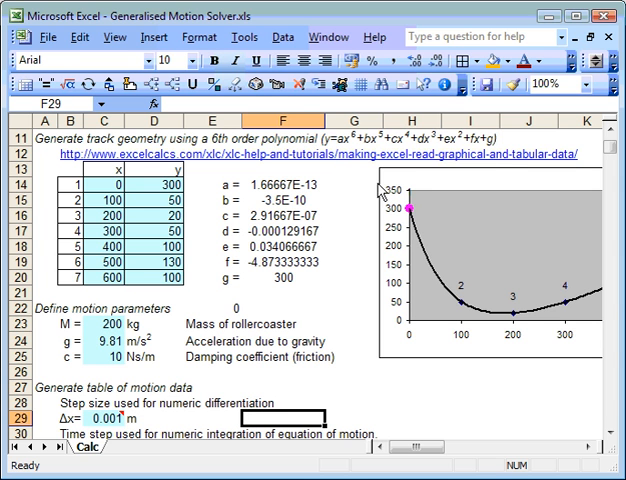
- Inspect the b coefficient cell, then select the gravity value cell C24 to change it
left_click(288, 184)
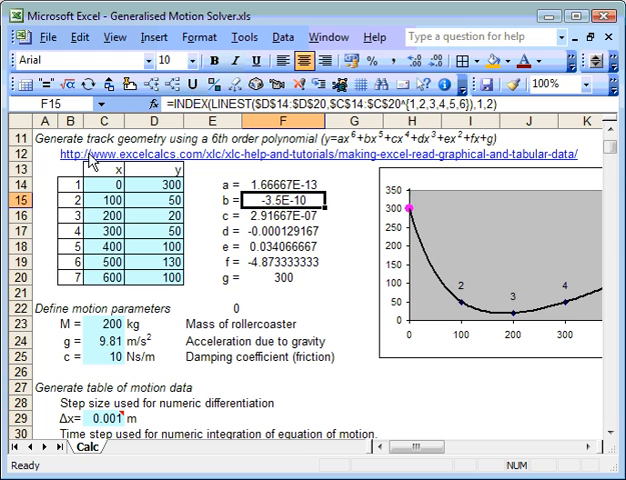
mouse_move(276, 218)
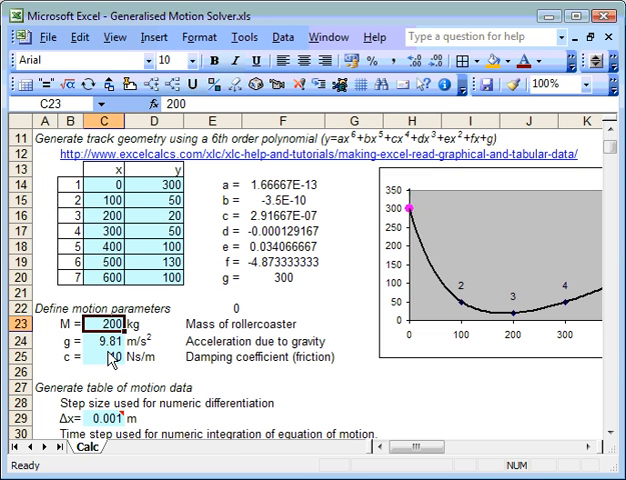
left_click(104, 340)
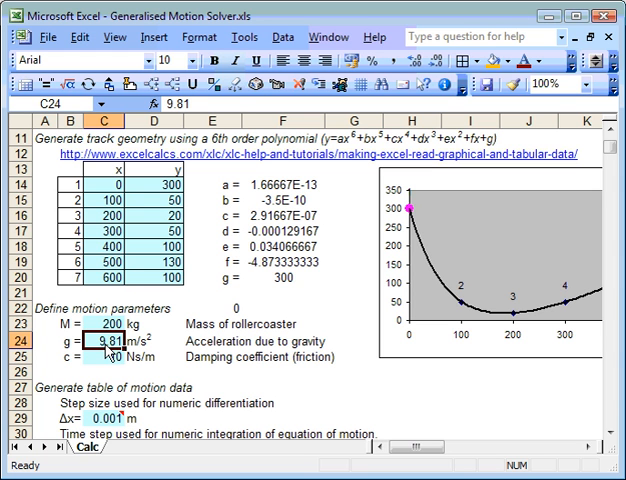
mouse_move(332, 258)
type("0")
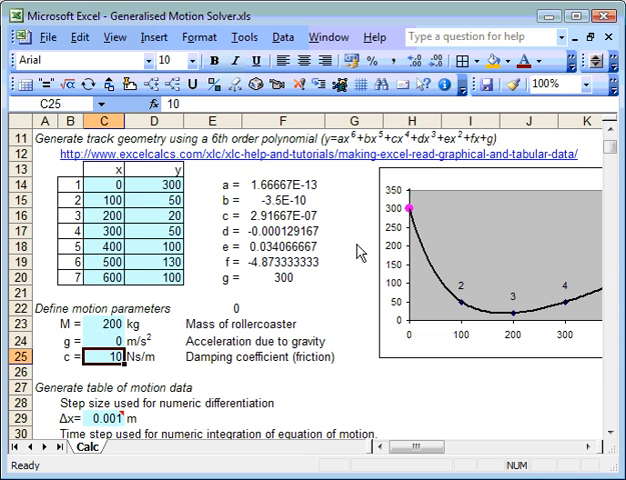
mouse_move(410, 210)
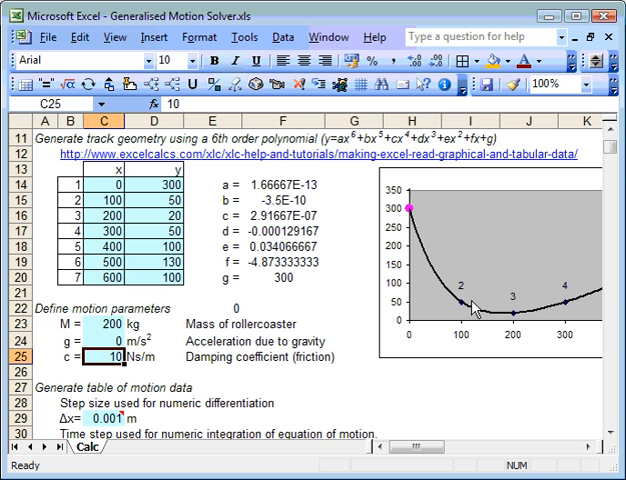
mouse_move(598, 298)
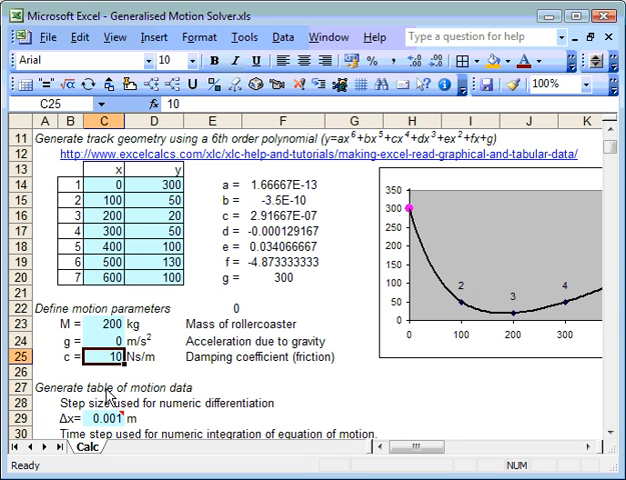
- Scroll to the initial conditions section and select the initial velocity cell C35
scroll("down", 3)
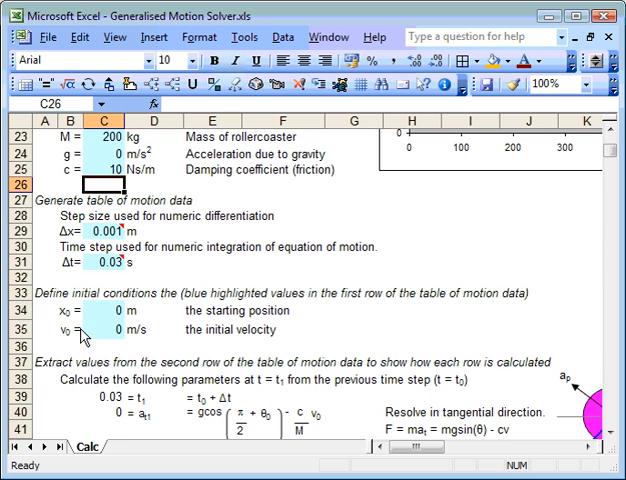
mouse_move(108, 232)
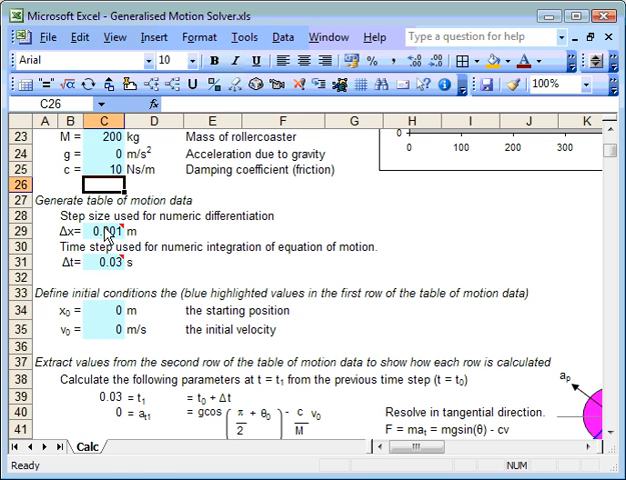
mouse_move(114, 230)
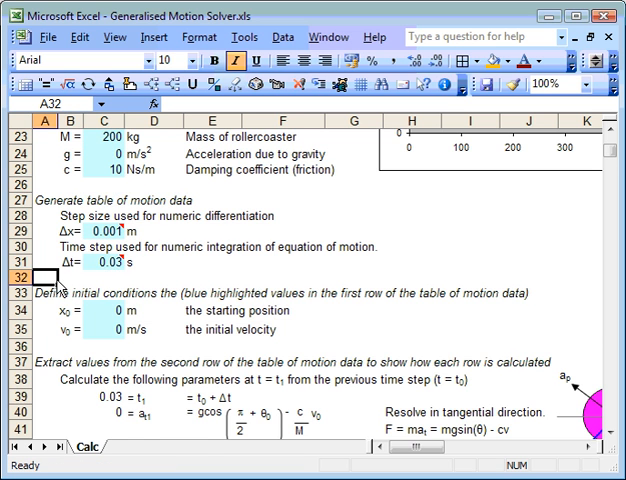
scroll("down", 3)
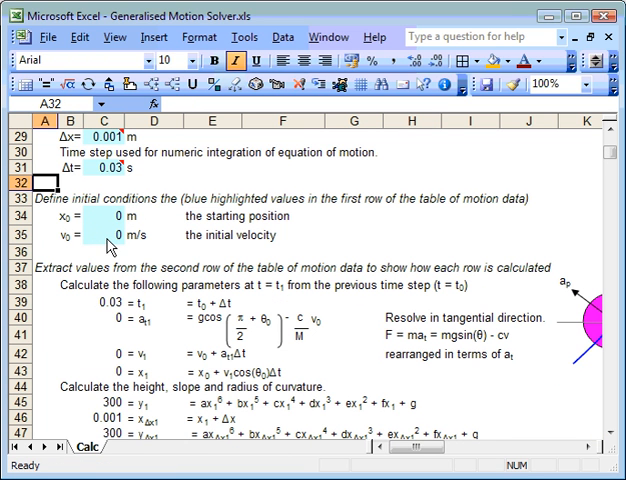
left_click(106, 236)
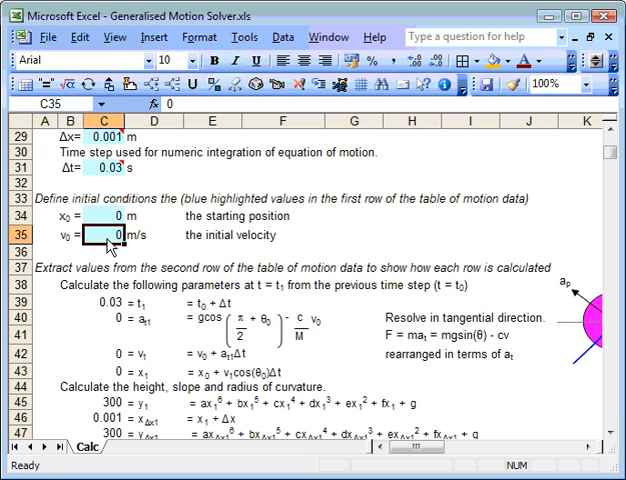
- Enter an initial velocity of 50 m/s in C35 so the motion rows recalculate
type("5")
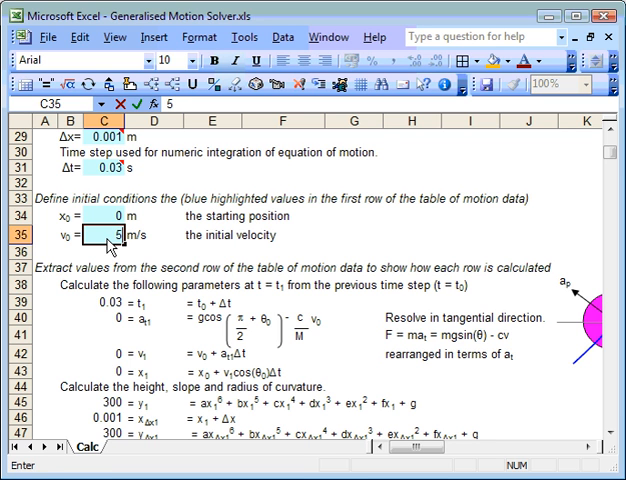
type("0")
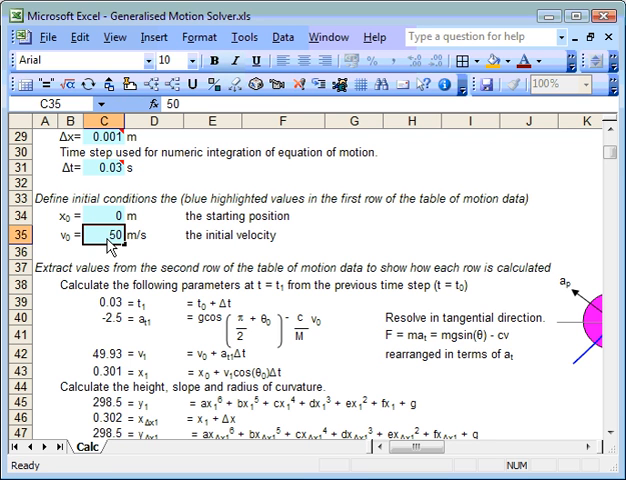
left_click(104, 256)
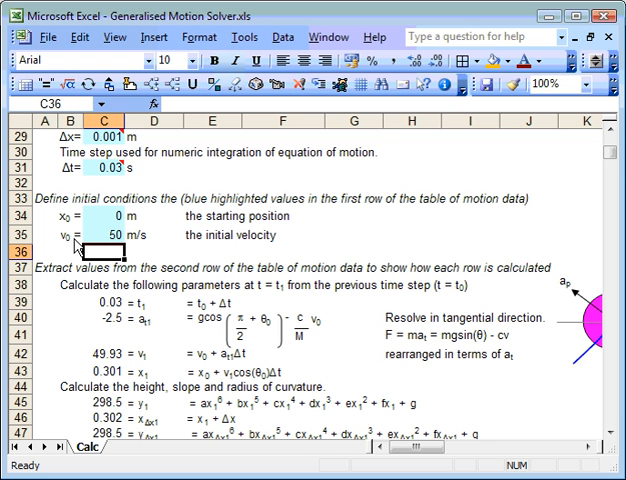
mouse_move(44, 262)
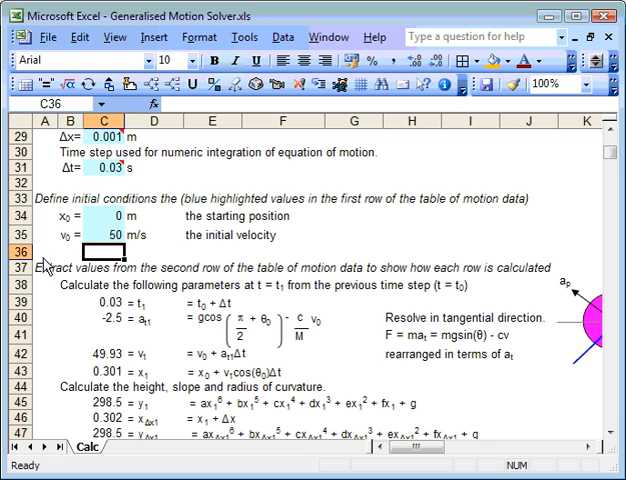
mouse_move(170, 272)
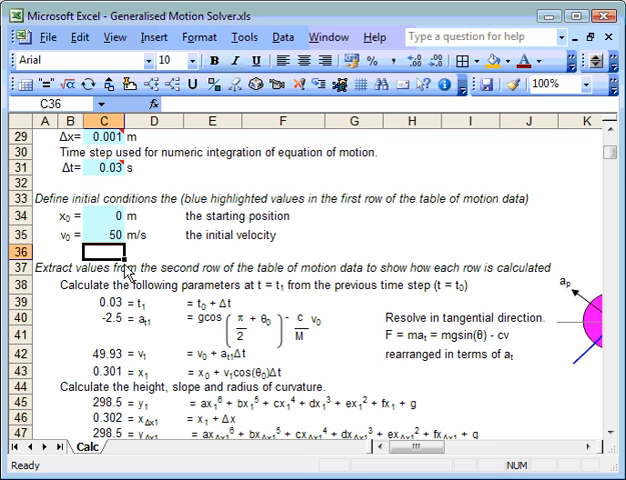
mouse_move(450, 364)
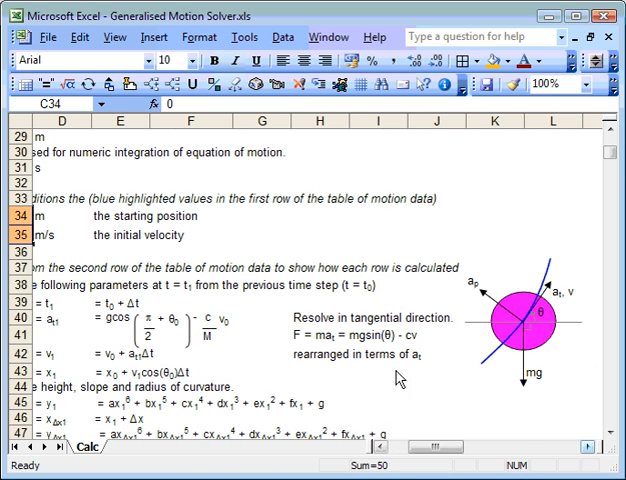
mouse_move(532, 332)
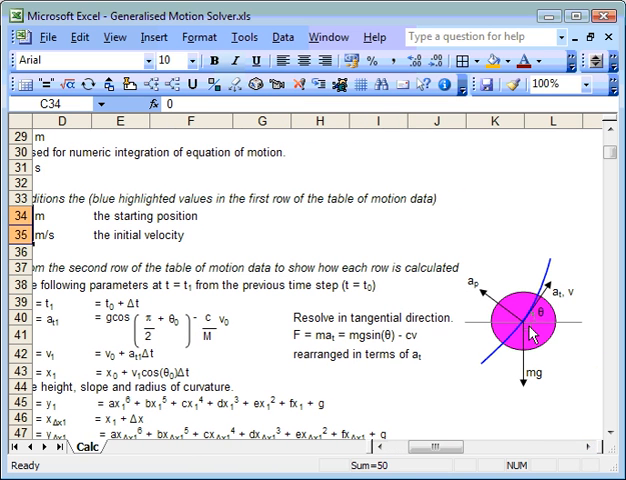
mouse_move(380, 340)
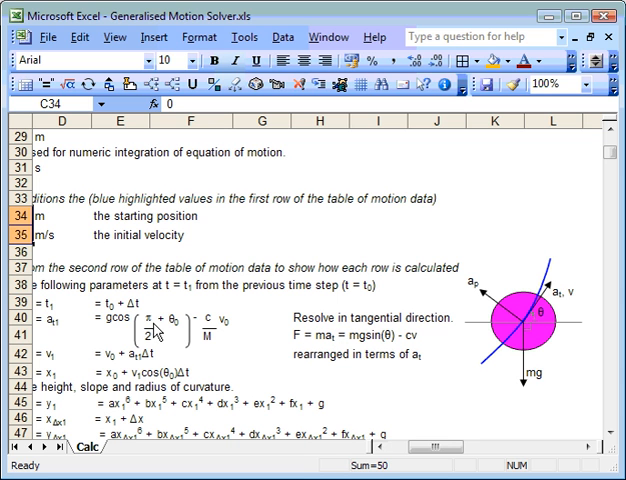
mouse_move(388, 356)
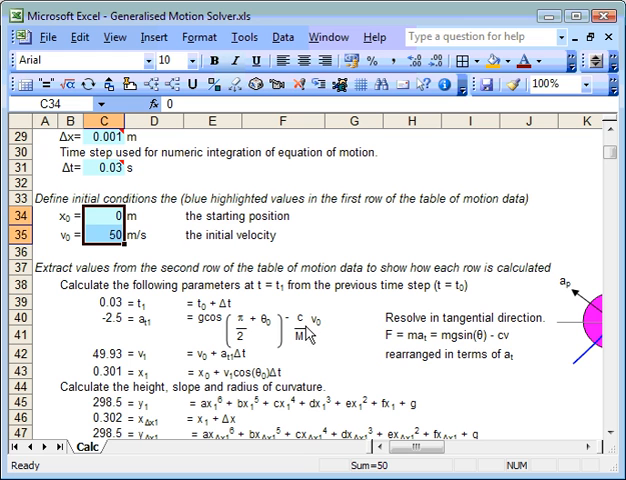
mouse_move(320, 340)
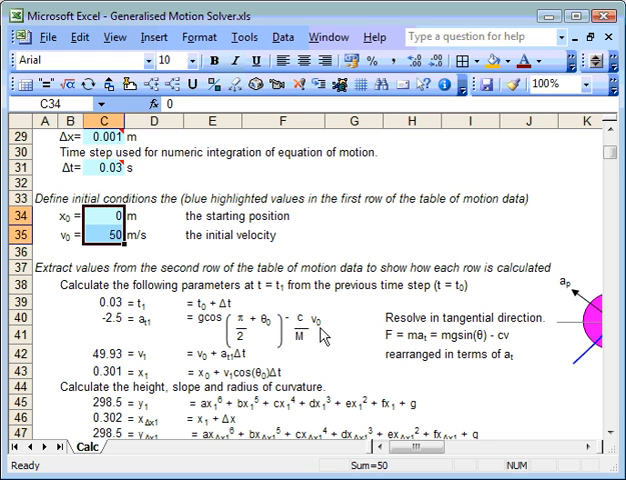
mouse_move(320, 336)
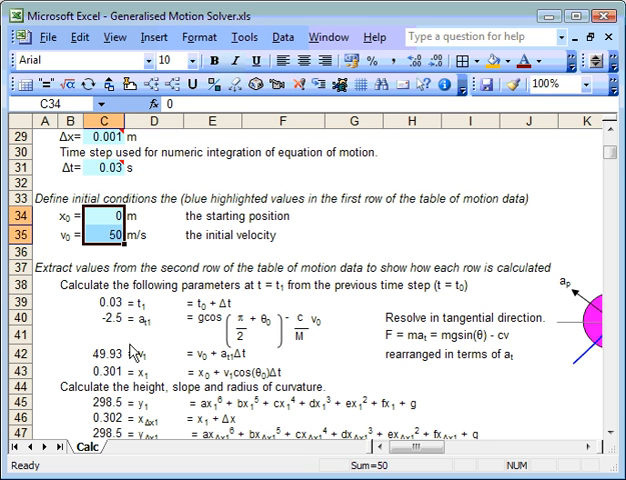
mouse_move(156, 372)
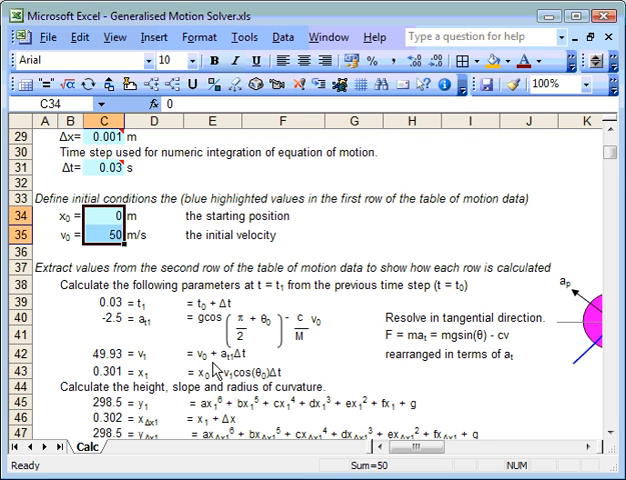
mouse_move(210, 368)
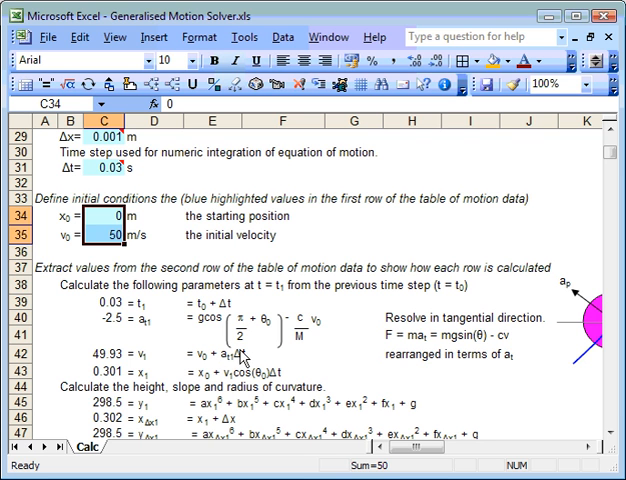
mouse_move(144, 382)
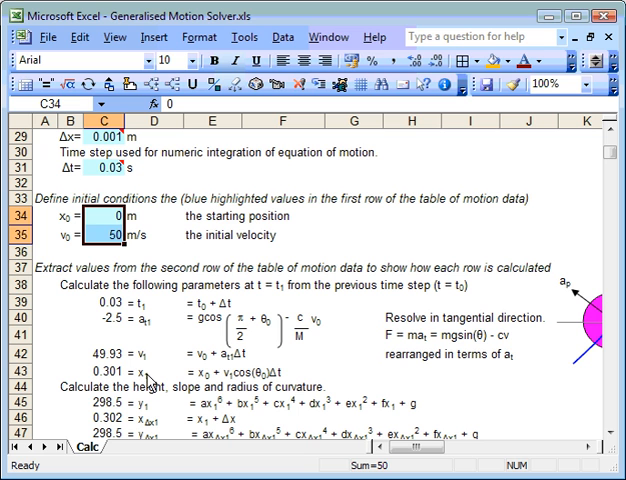
mouse_move(224, 392)
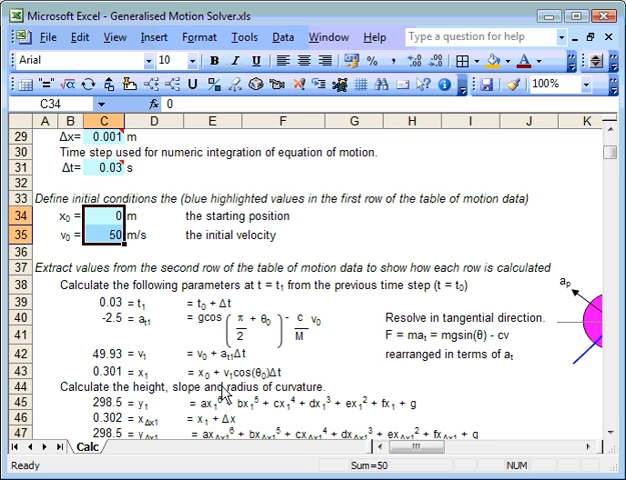
mouse_move(218, 388)
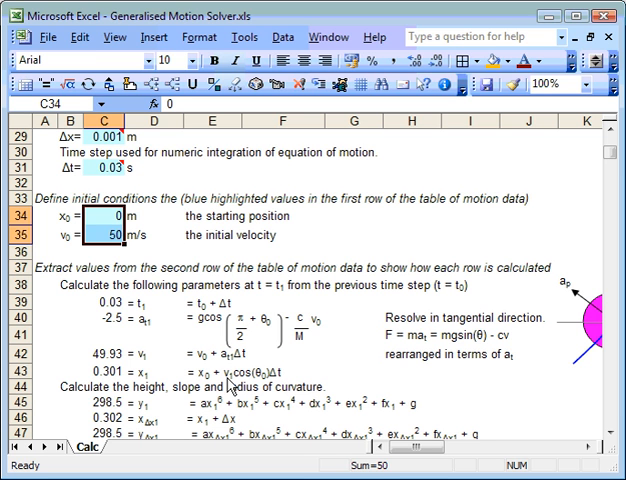
mouse_move(232, 384)
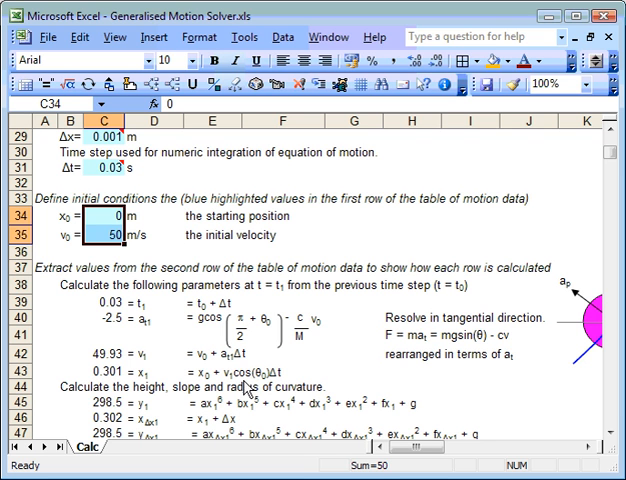
mouse_move(244, 388)
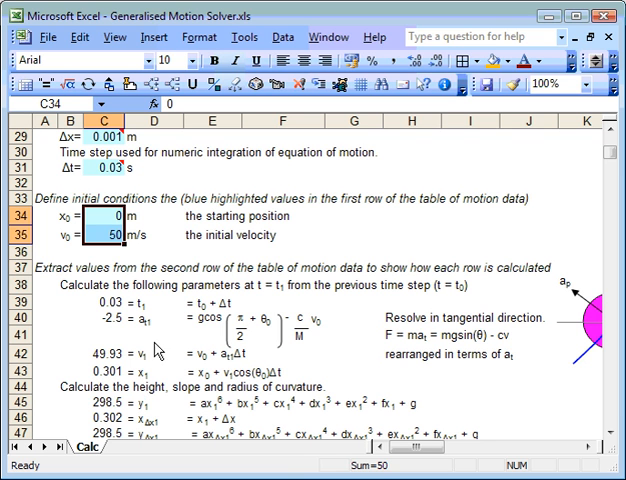
mouse_move(148, 384)
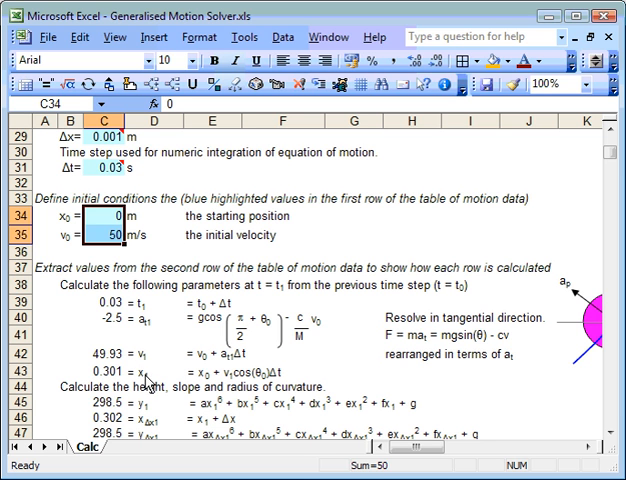
mouse_move(104, 410)
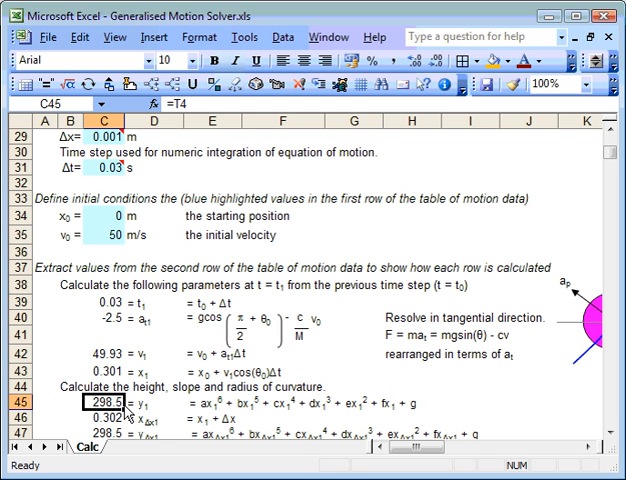
mouse_move(266, 416)
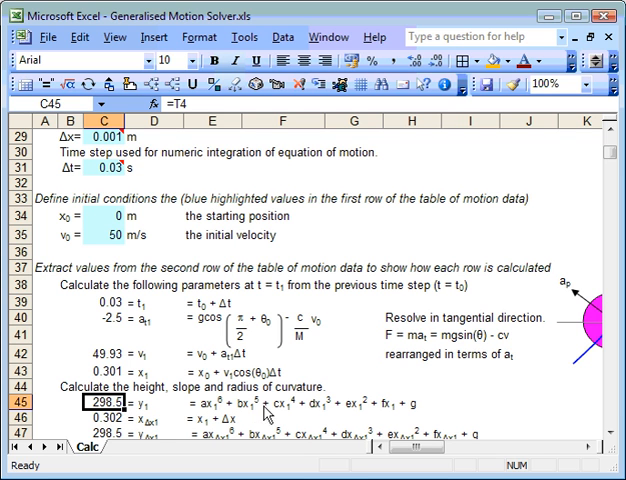
mouse_move(300, 408)
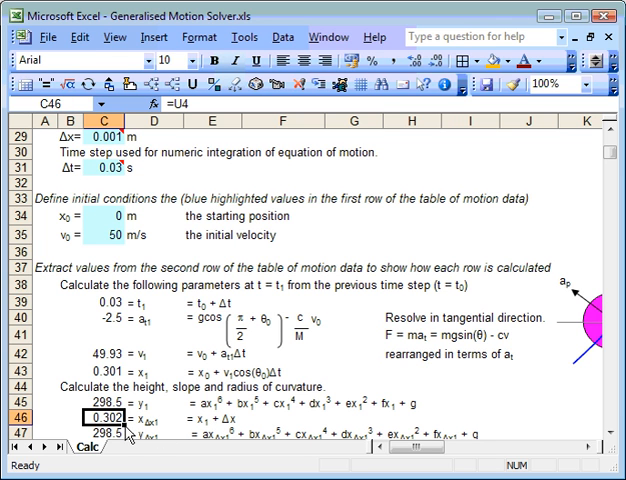
mouse_move(140, 444)
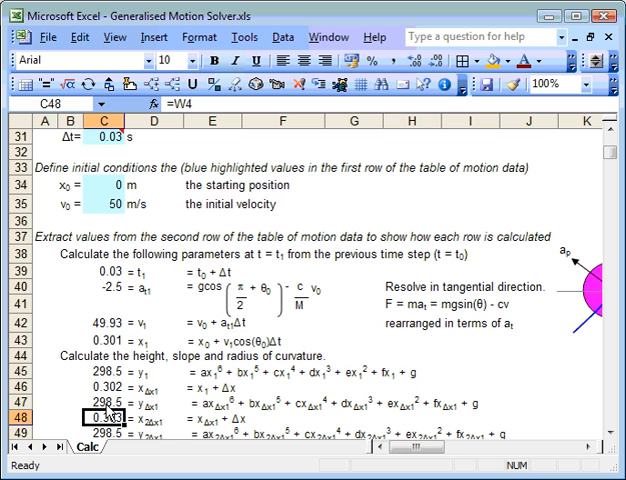
scroll("down", 3)
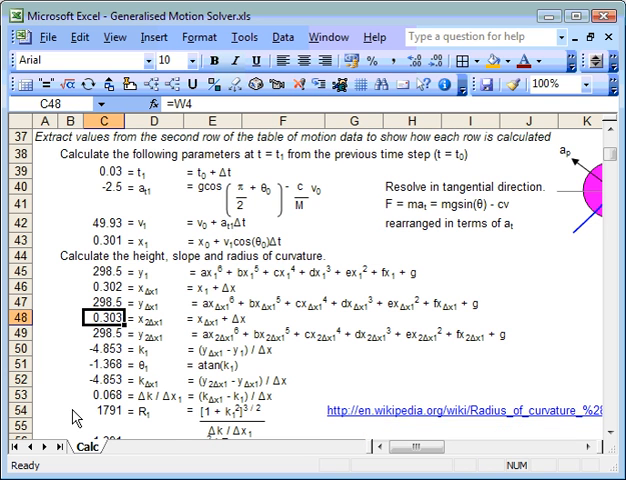
- Scroll to the time cell C61 and bring up the XLC Animator dialog for it
scroll("down", 3)
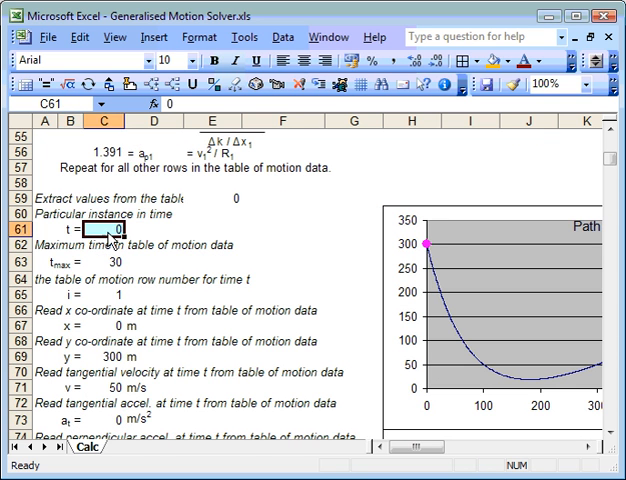
mouse_move(280, 86)
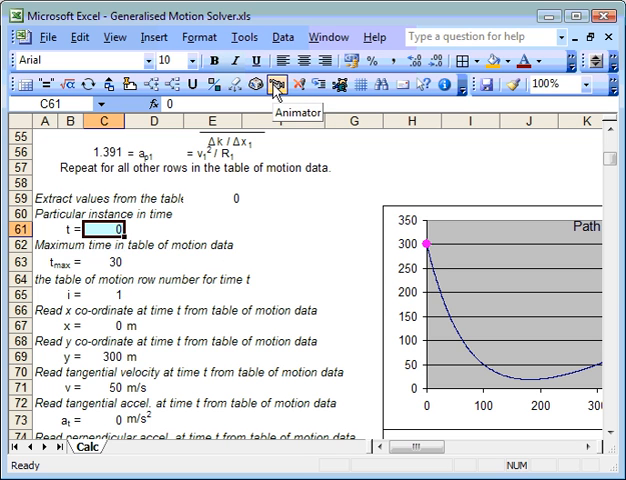
left_click(280, 84)
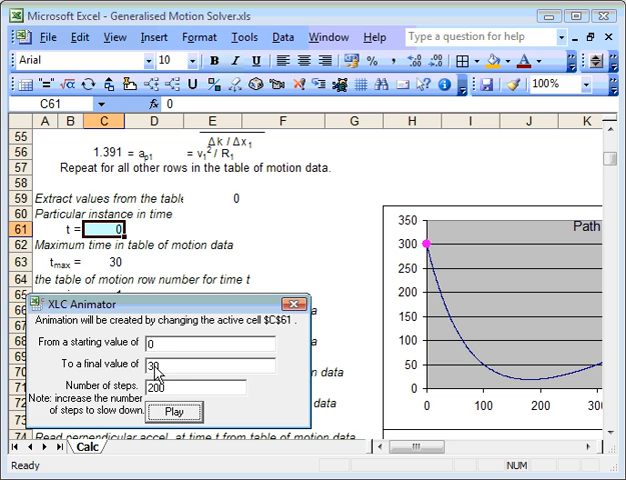
- Play the animation so the time value advances and the position markers travel along the charts
left_click(176, 412)
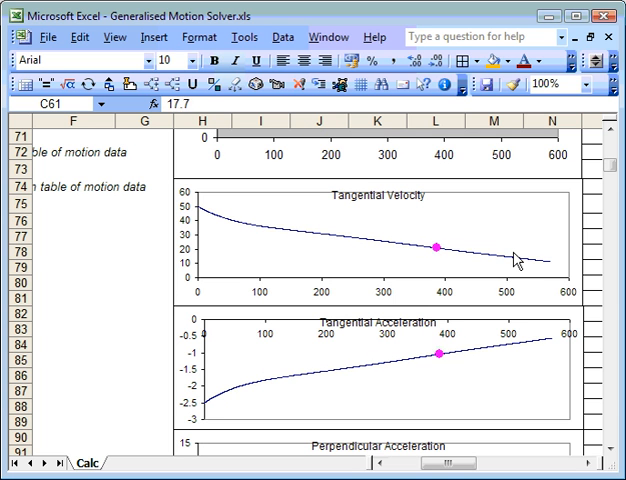
left_click(612, 456)
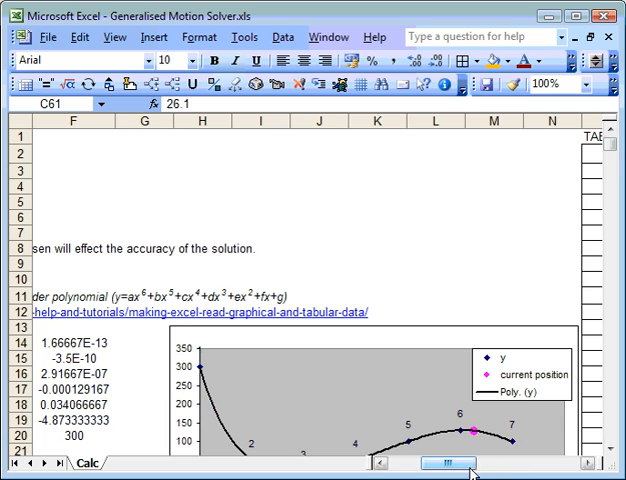
scroll("right", 3)
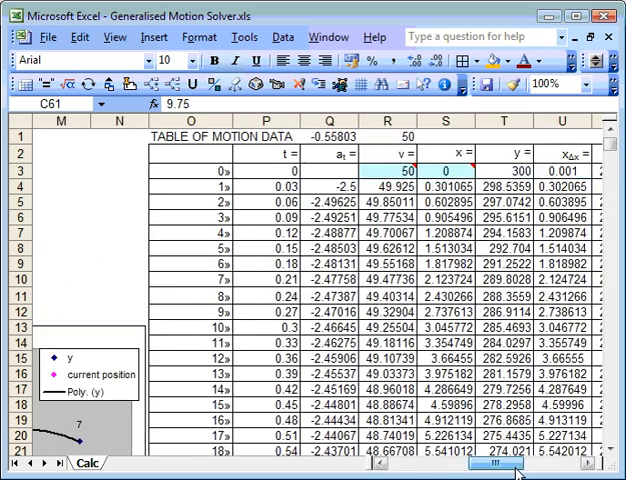
scroll("right", 3)
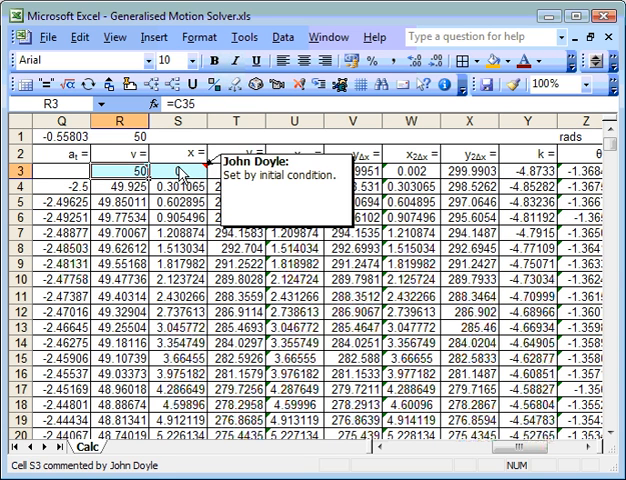
mouse_move(548, 186)
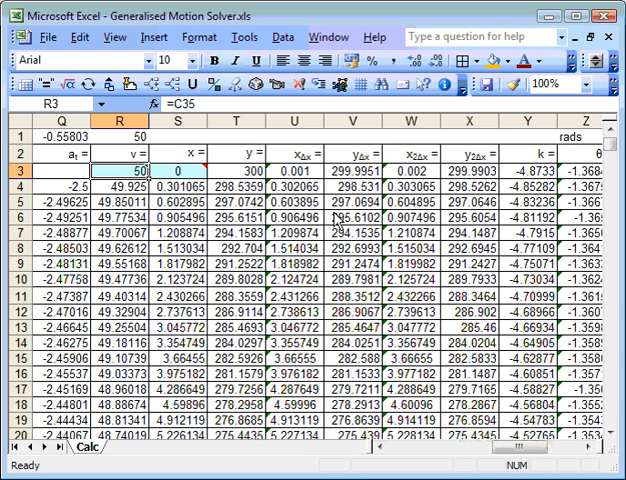
mouse_move(476, 456)
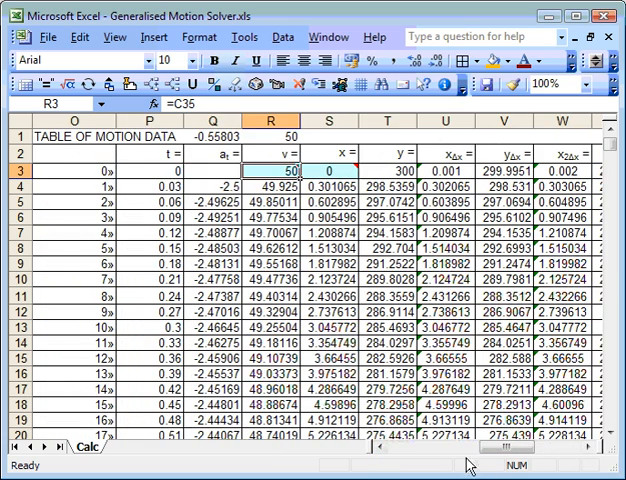
scroll("left", 3)
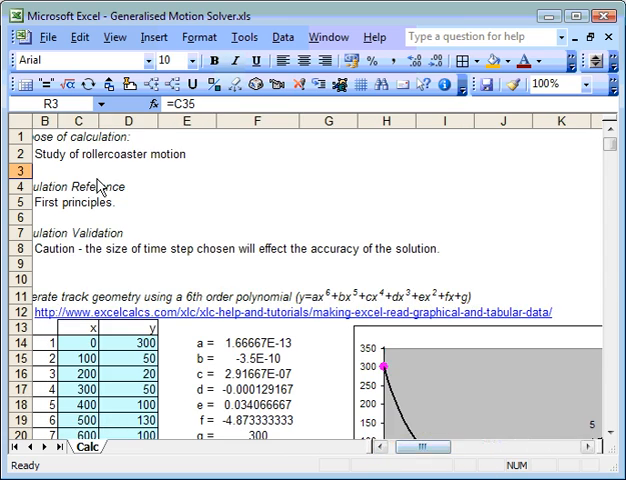